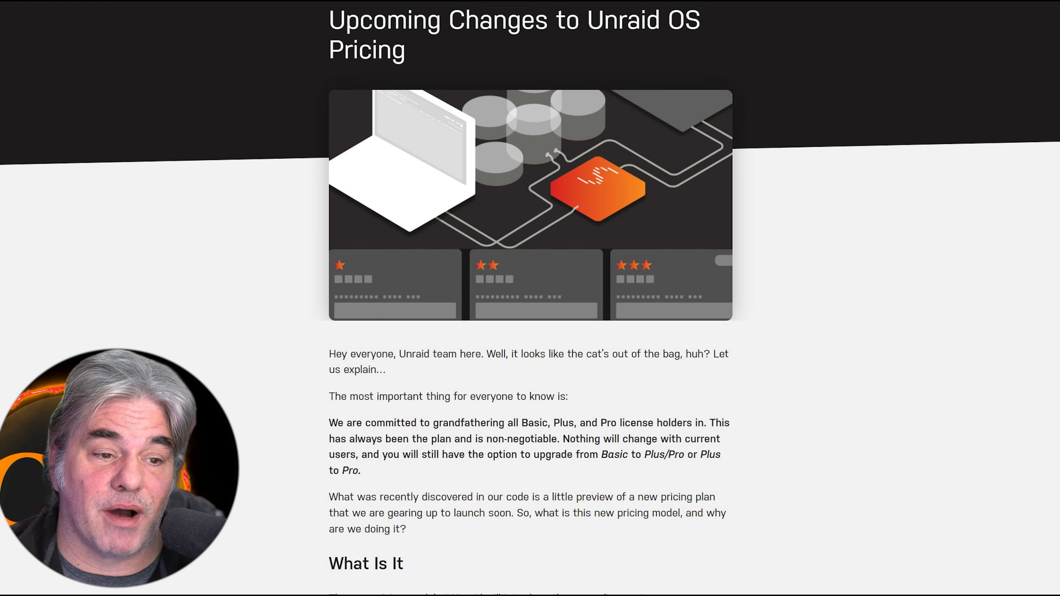
pyautogui.scroll(-3)
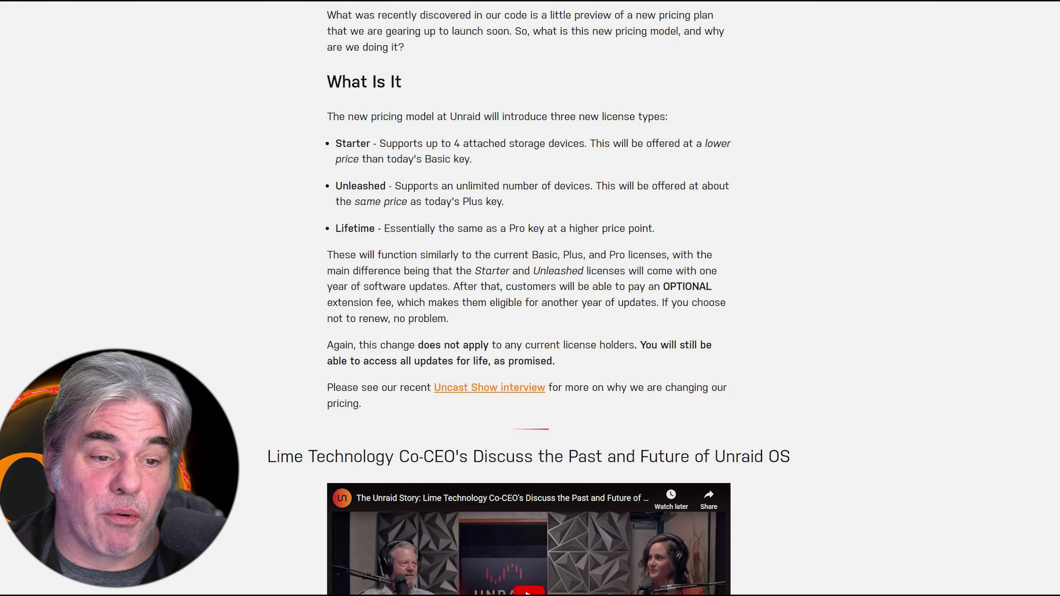